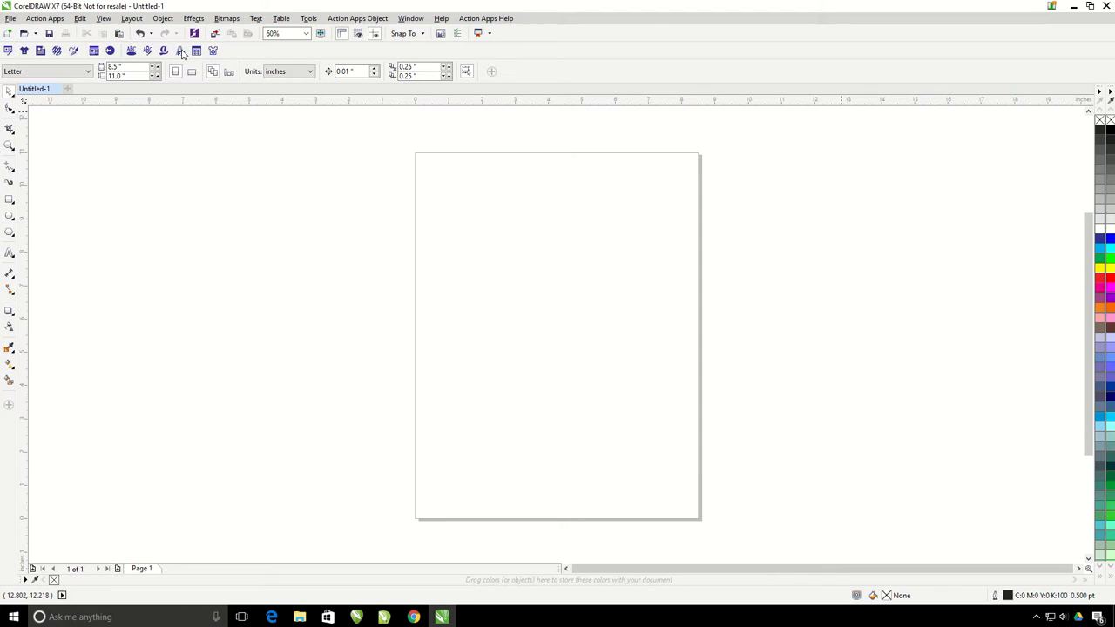
pyautogui.moveTo(181, 50)
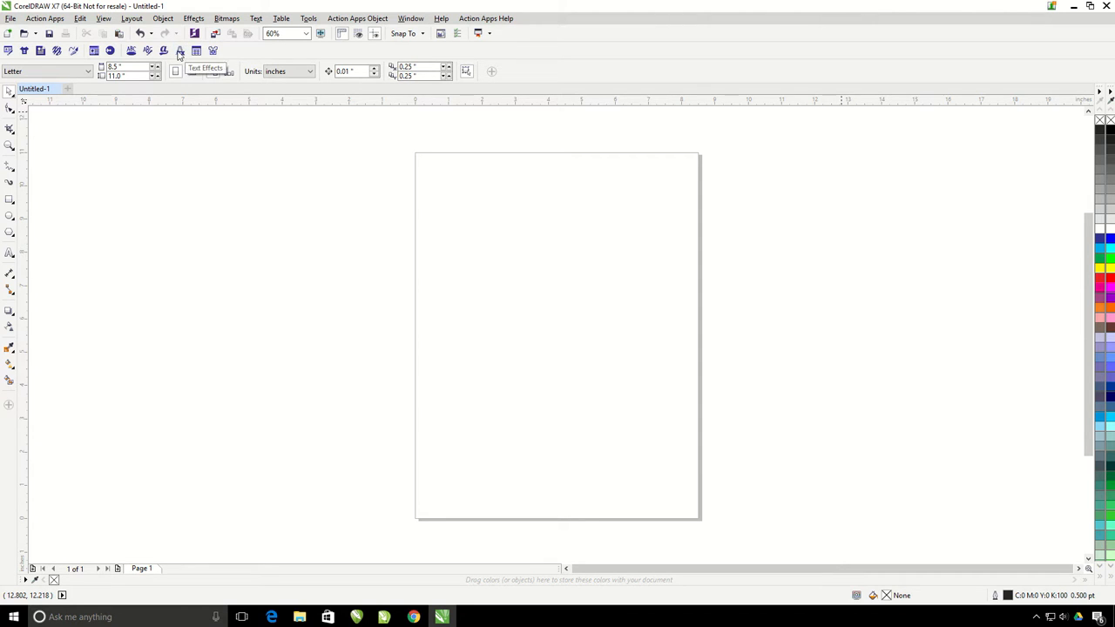
pyautogui.moveTo(74, 188)
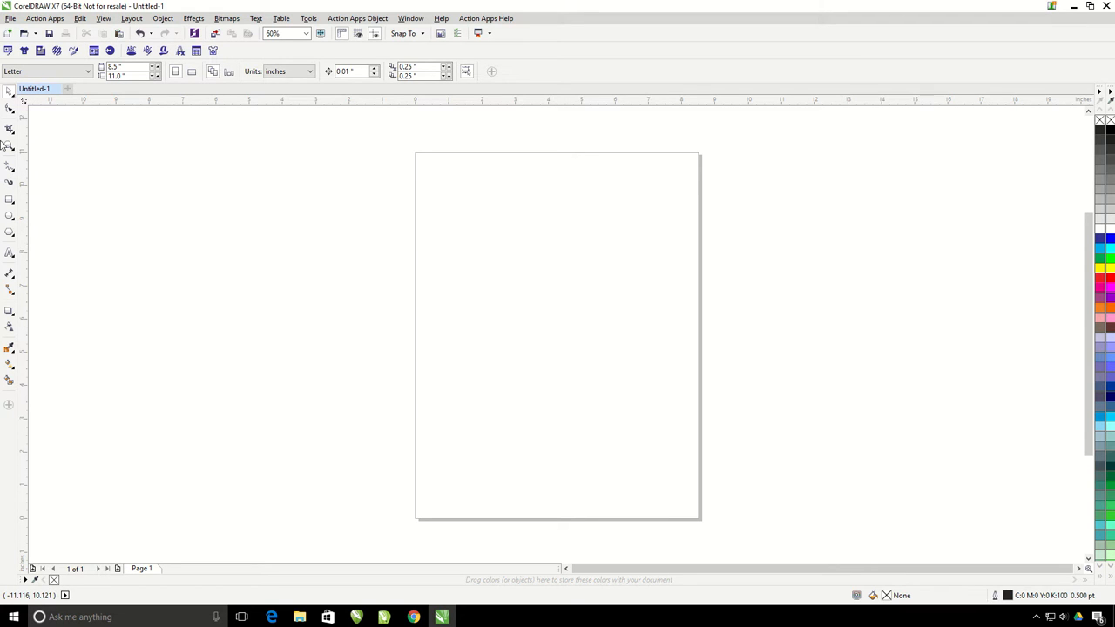
# Step: Add the text 'Go Tigers!' near the page centre in the CollegiateBlackFLF font
pyautogui.click(9, 253)
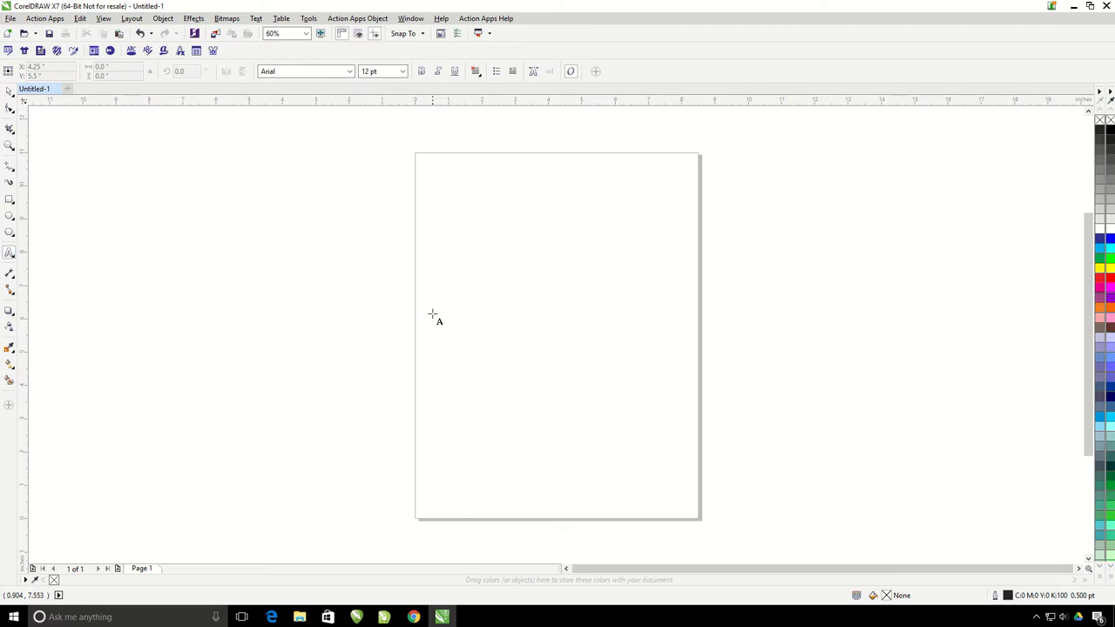
pyautogui.click(499, 305)
pyautogui.write('Go Ti')
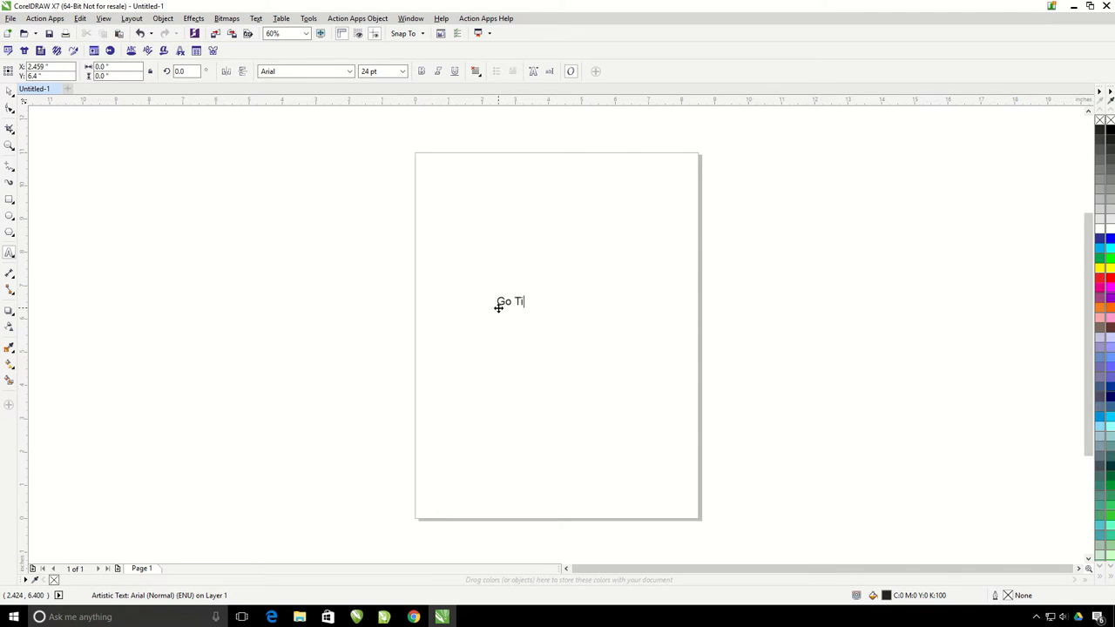
pyautogui.write('gers!')
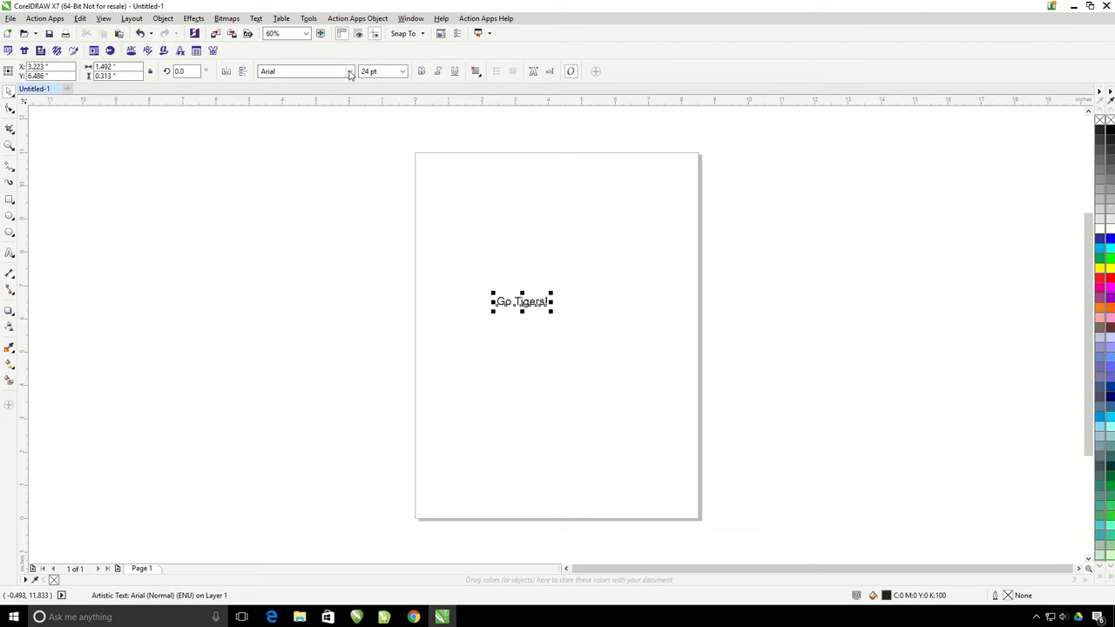
pyautogui.click(348, 71)
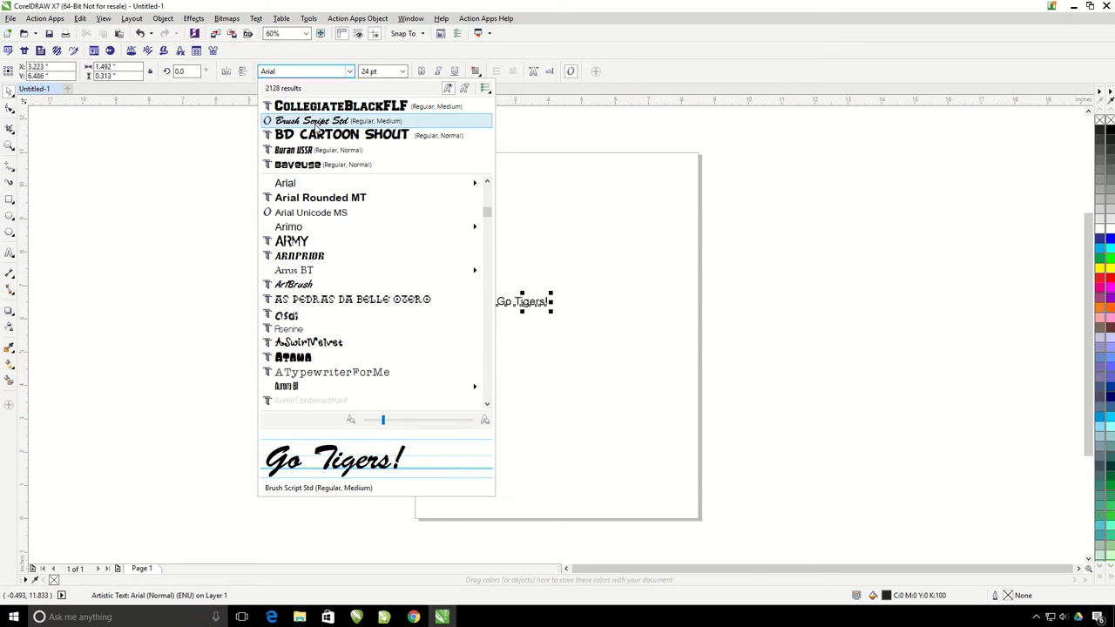
pyautogui.click(341, 106)
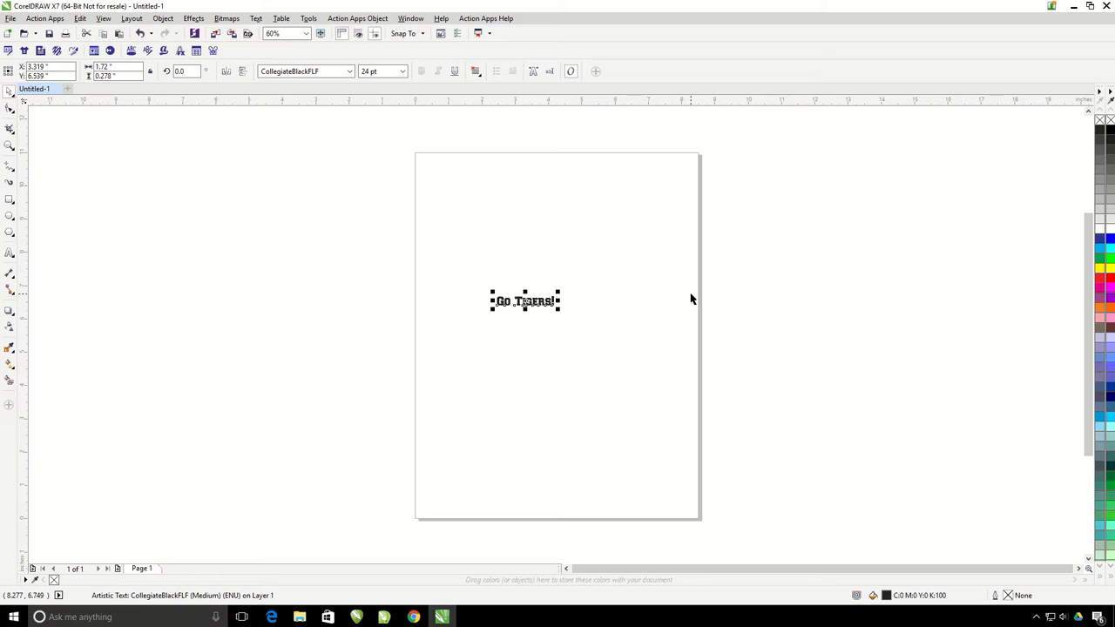
pyautogui.moveTo(602, 254)
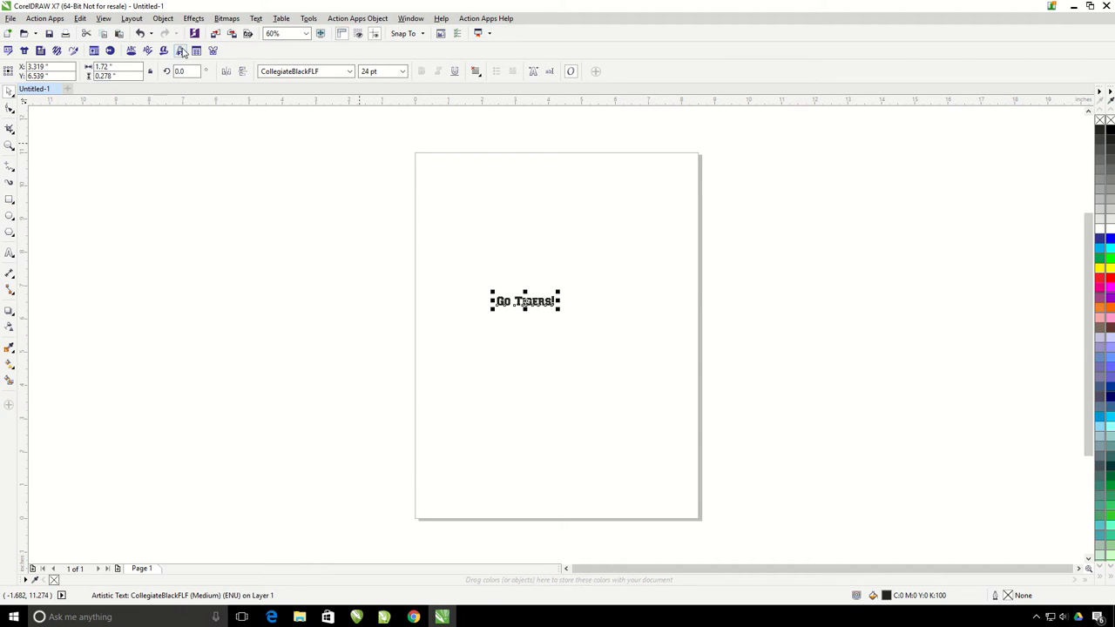
# Step: Open the Action Apps Text Effects presets and choose the arched EFFECT77 preset
pyautogui.click(181, 51)
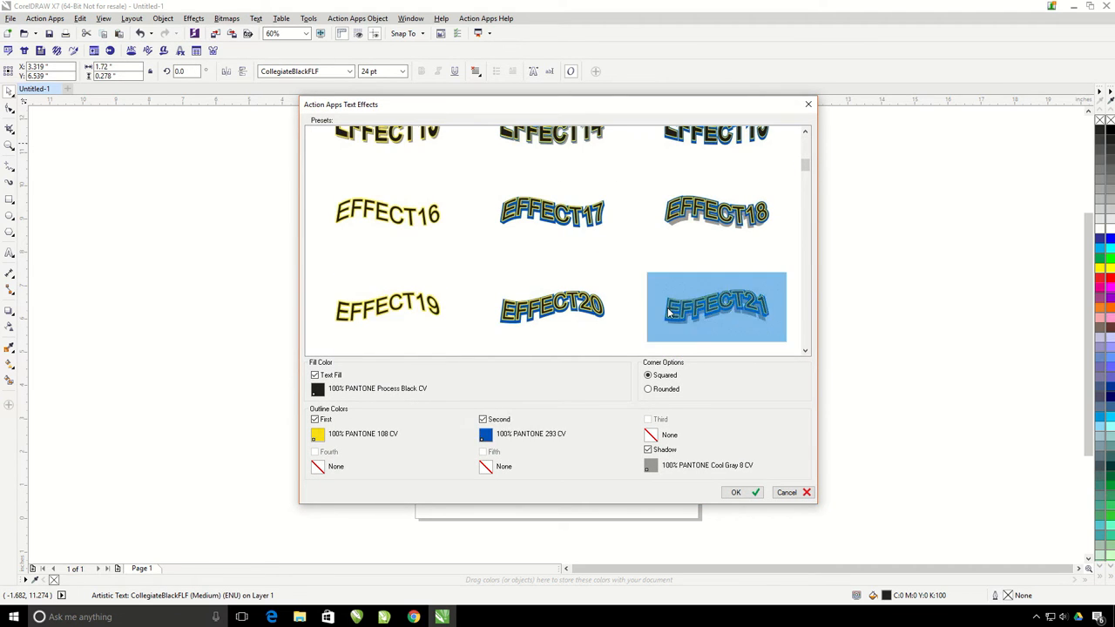
pyautogui.scroll(-3)
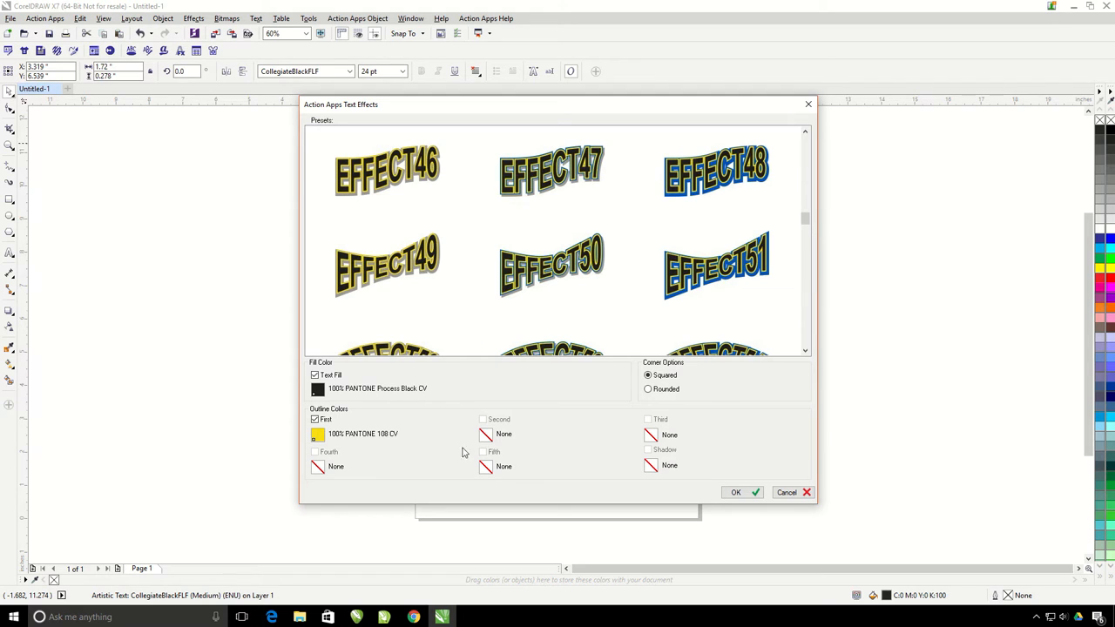
pyautogui.scroll(-3)
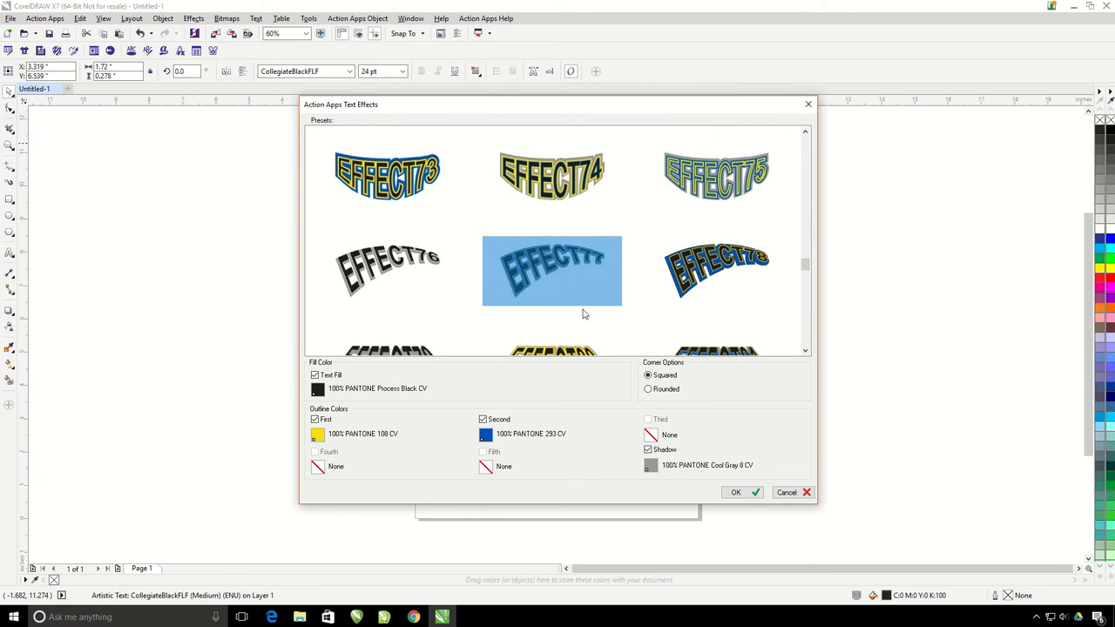
pyautogui.click(648, 376)
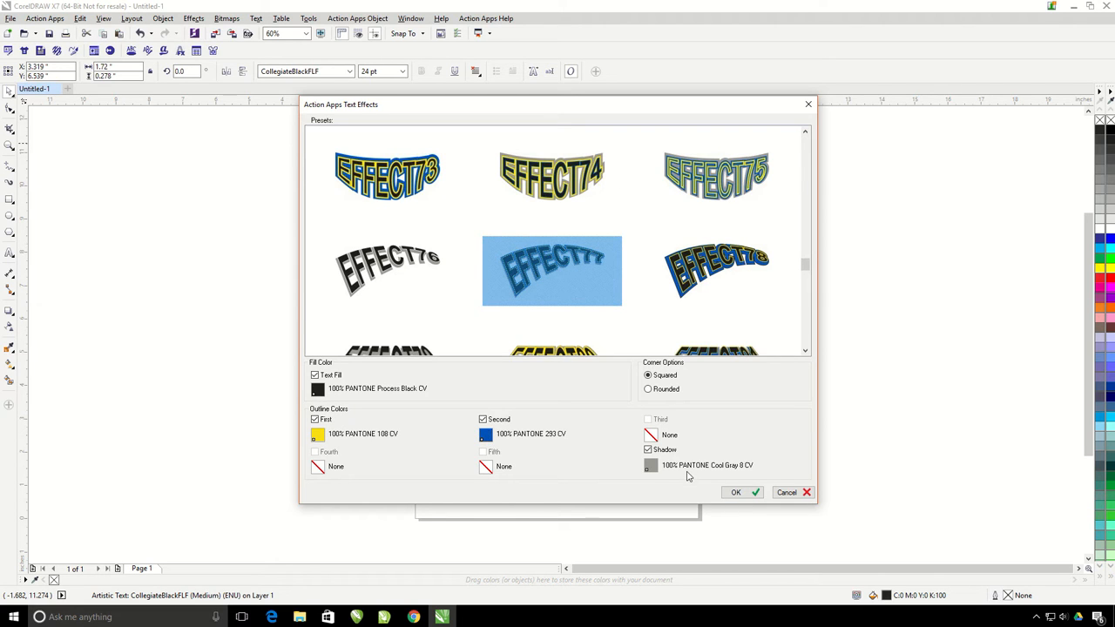
pyautogui.moveTo(220, 303)
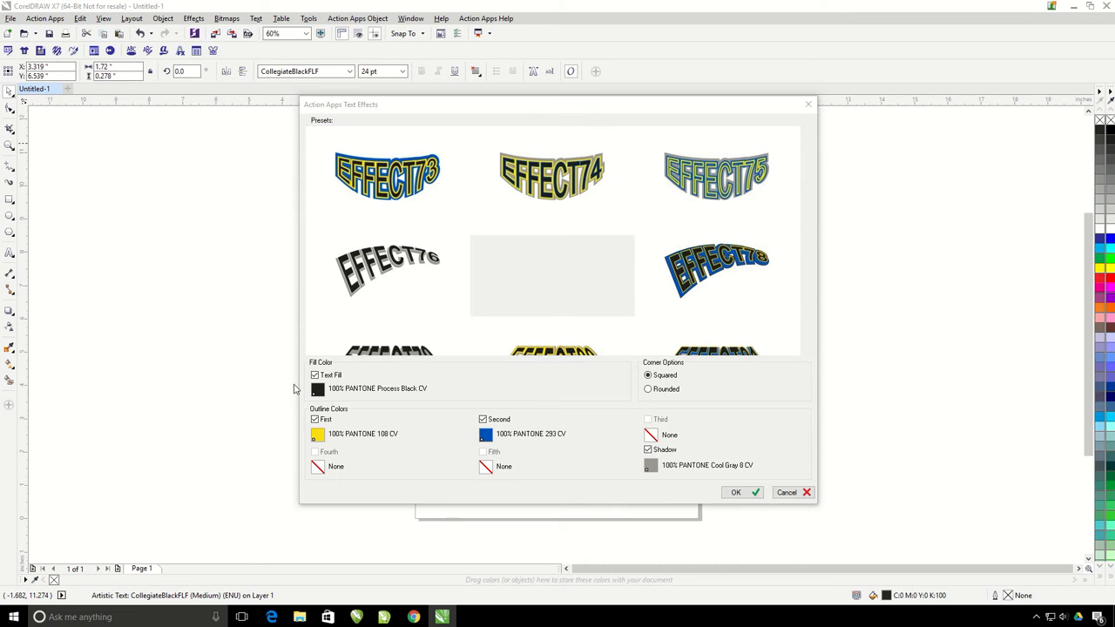
# Step: Set the effect fill to PANTONE Orange 021, first outline Trans. White, second outline Process Black
pyautogui.click(318, 389)
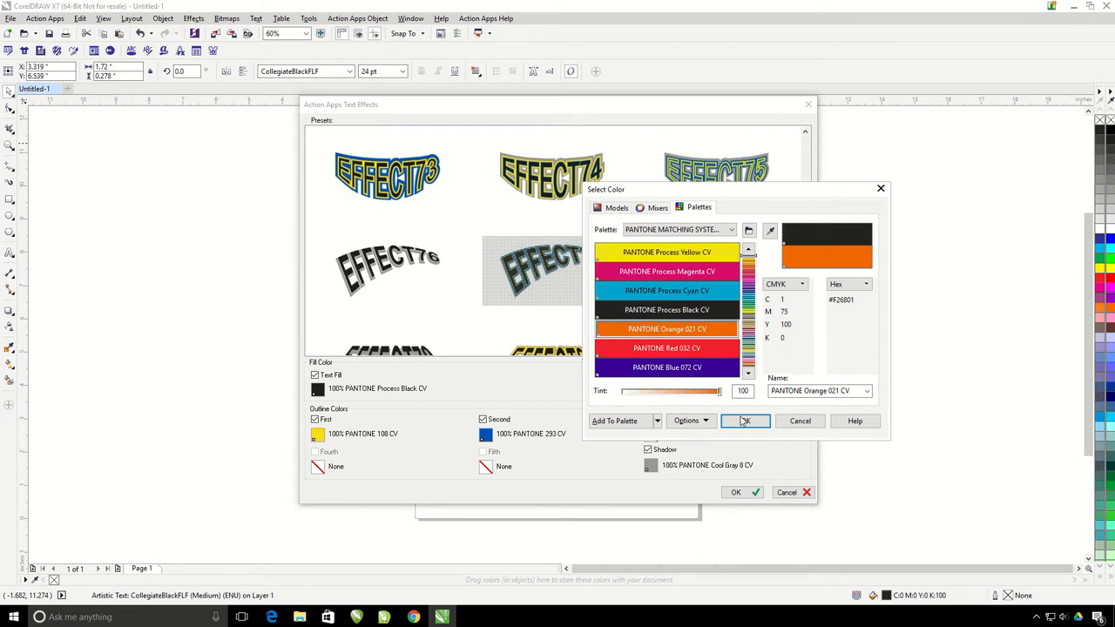
pyautogui.click(745, 421)
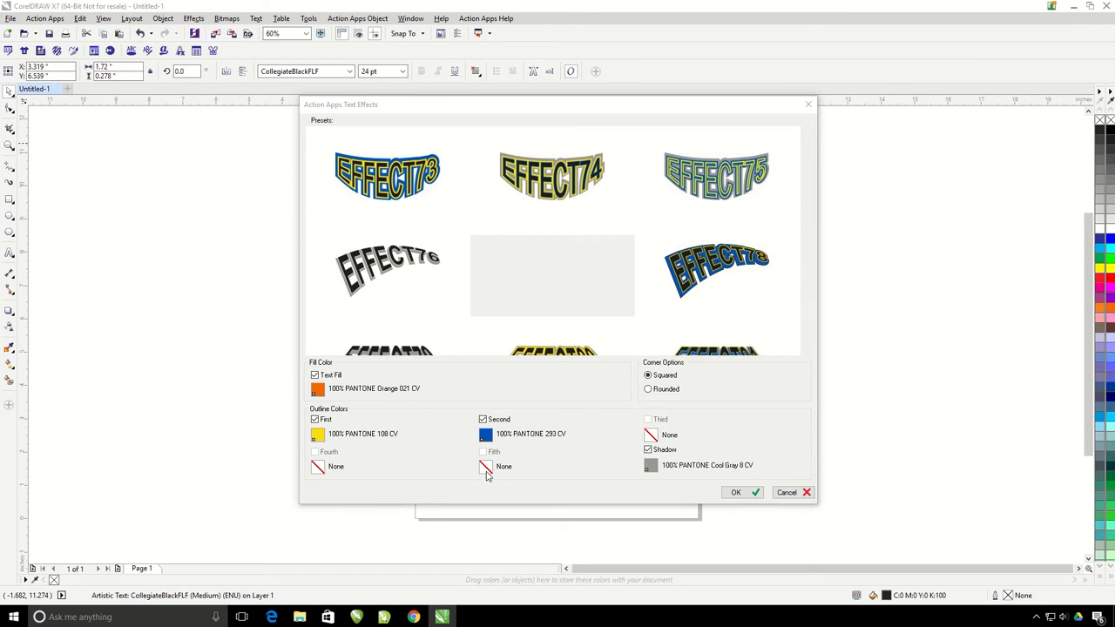
pyautogui.click(317, 434)
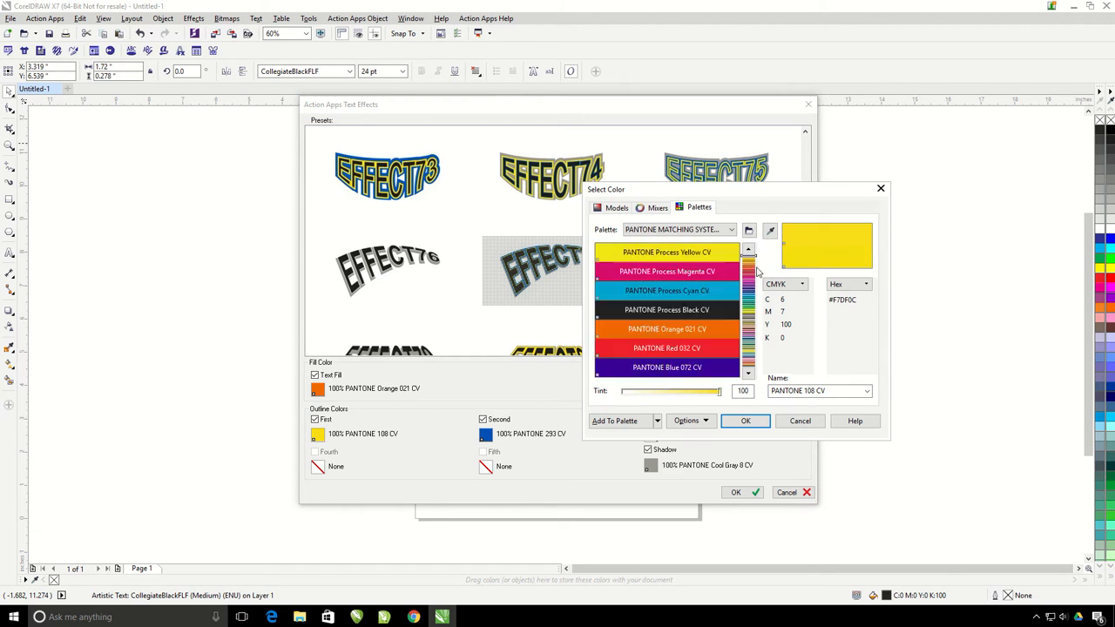
pyautogui.click(745, 421)
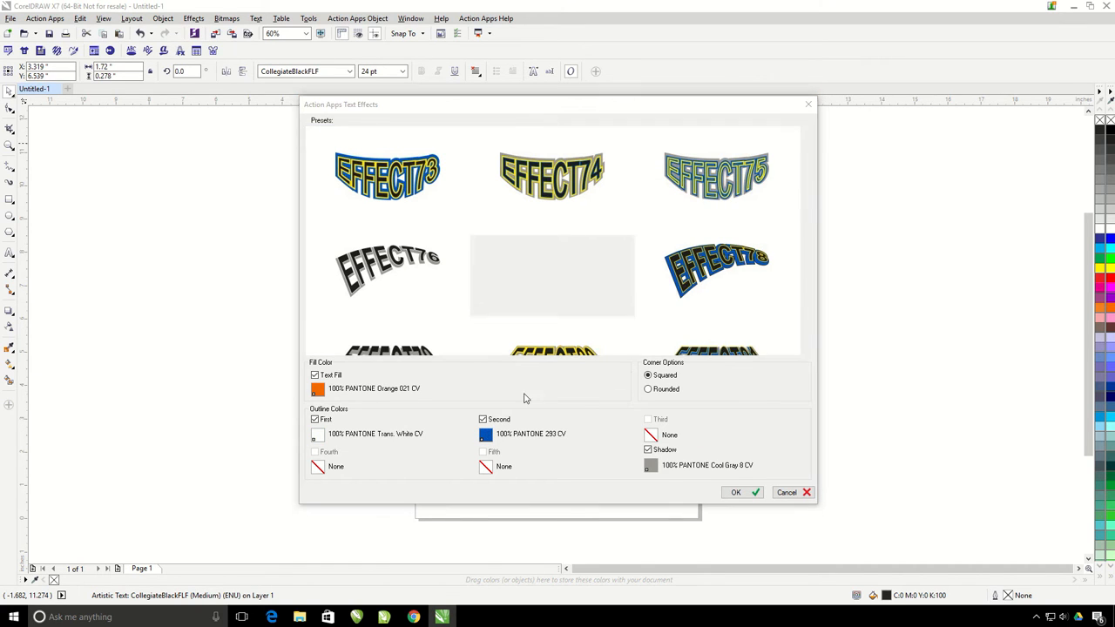
pyautogui.click(487, 434)
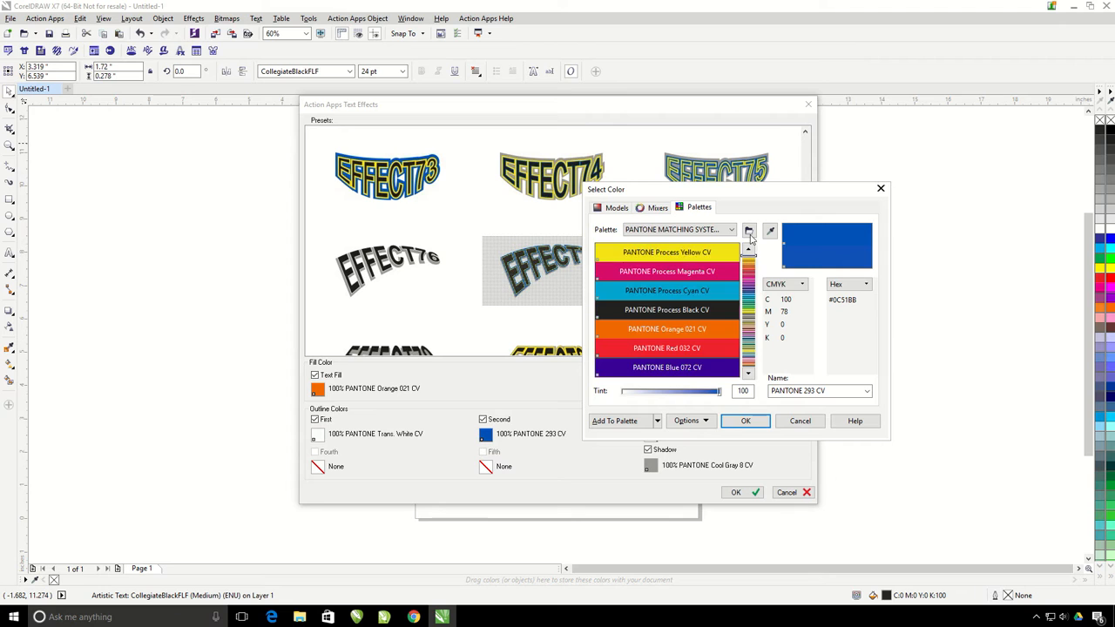
pyautogui.click(745, 420)
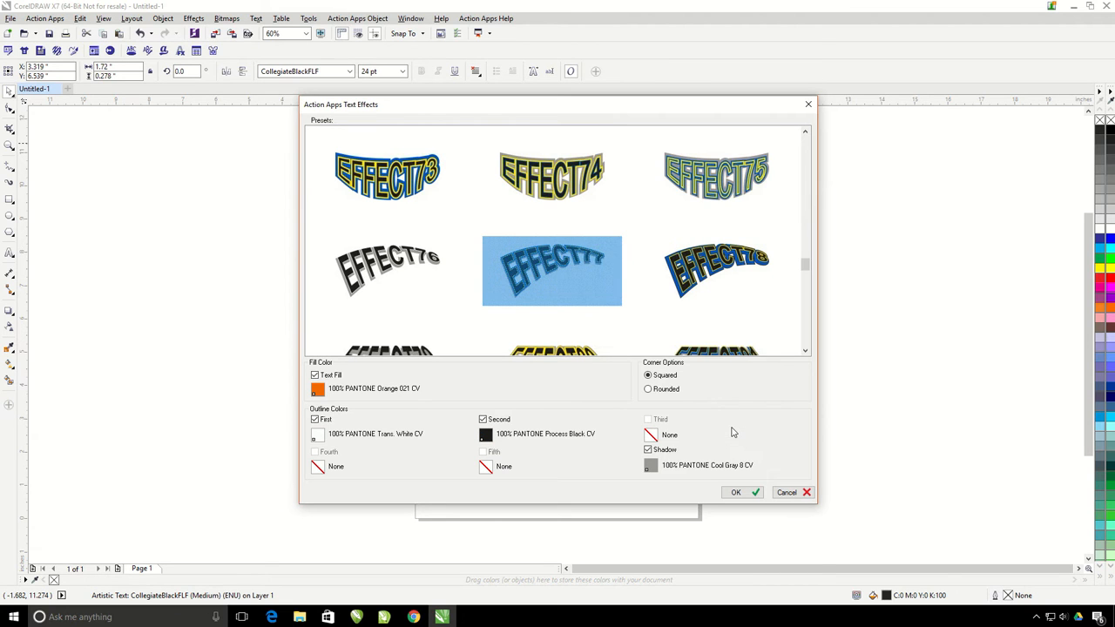
pyautogui.moveTo(678, 488)
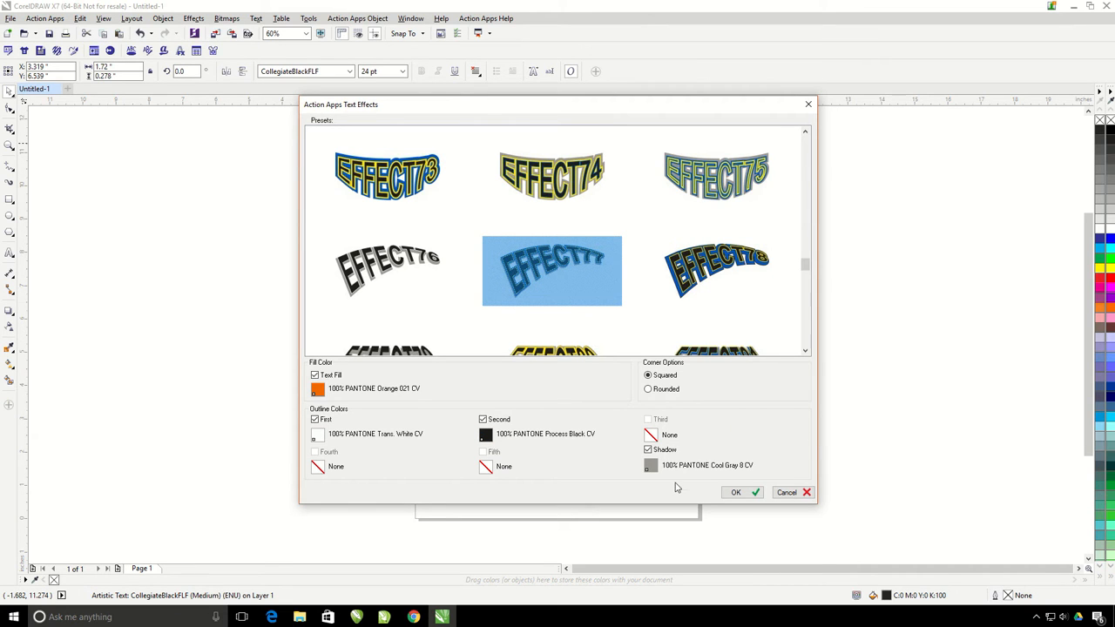
pyautogui.moveTo(731, 404)
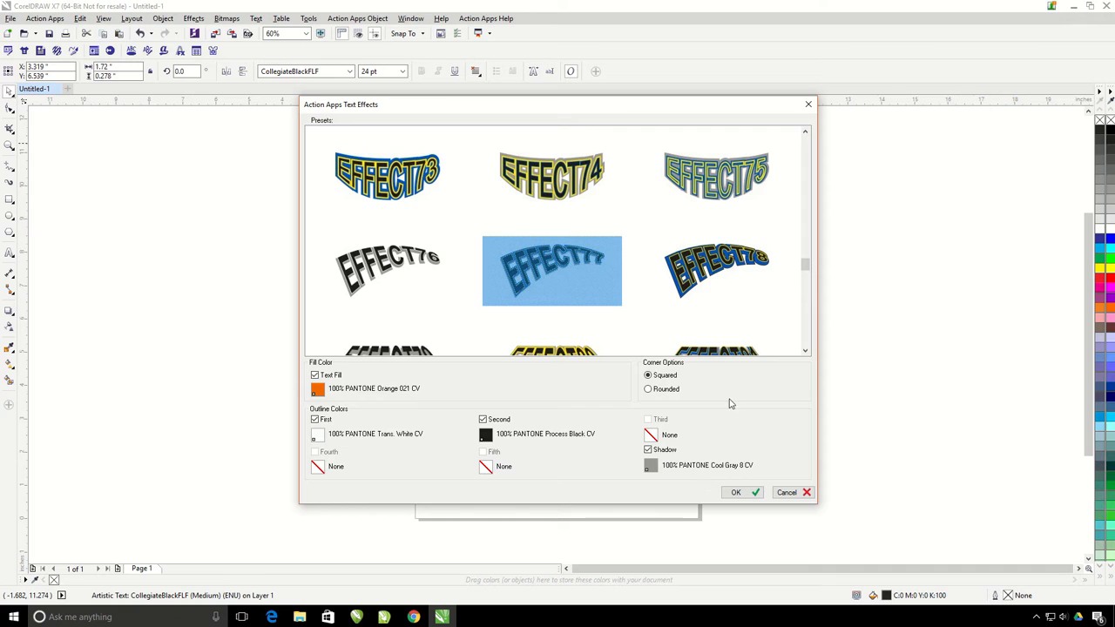
pyautogui.moveTo(771, 435)
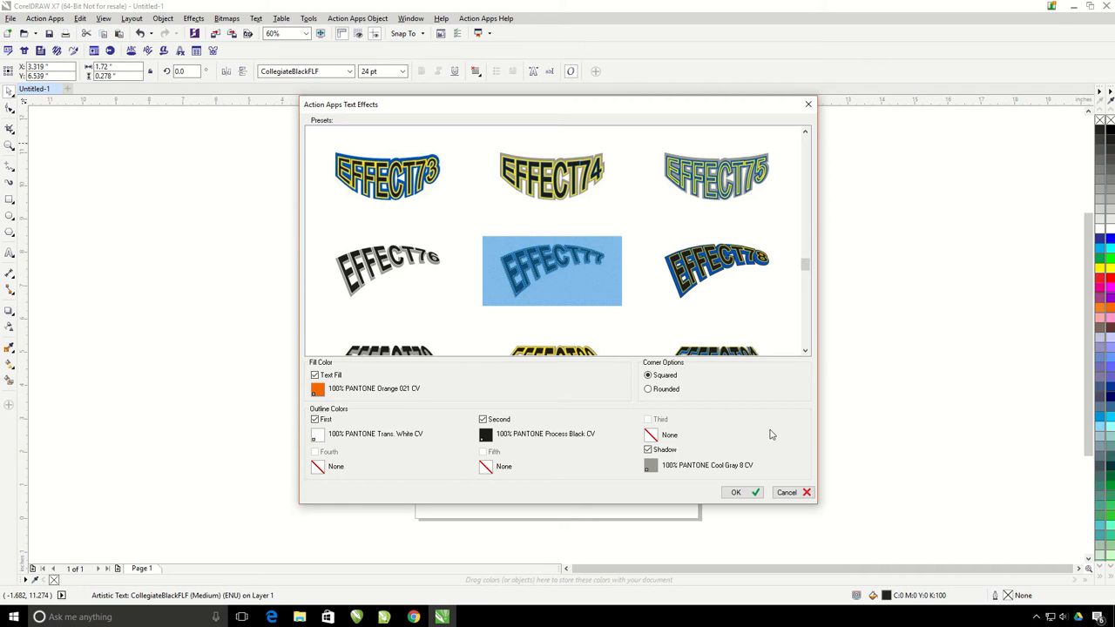
pyautogui.moveTo(682, 410)
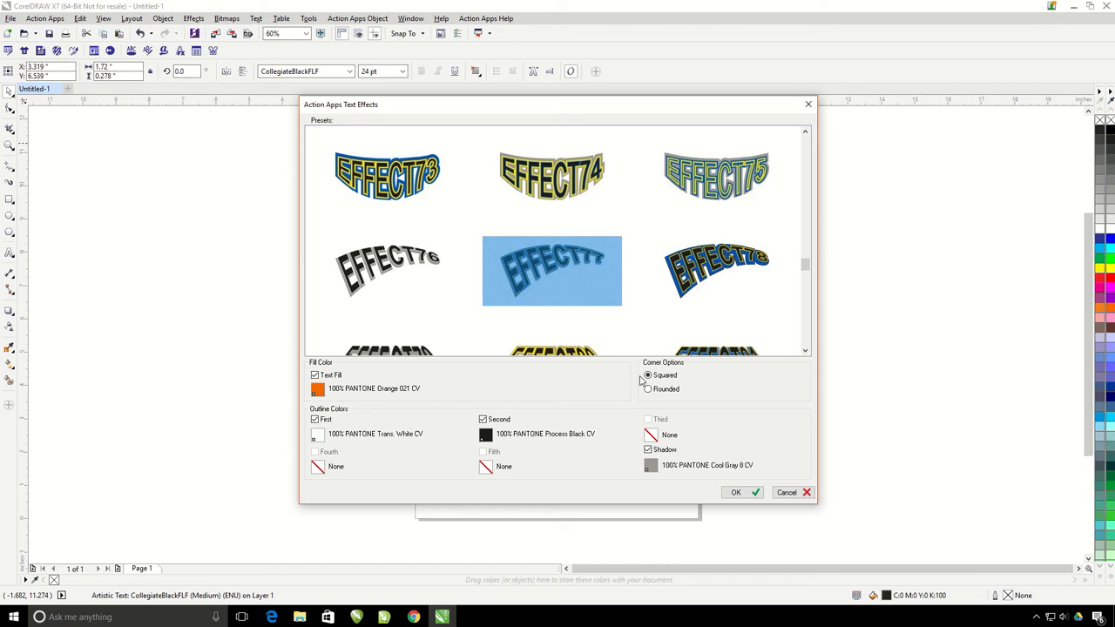
pyautogui.moveTo(680, 399)
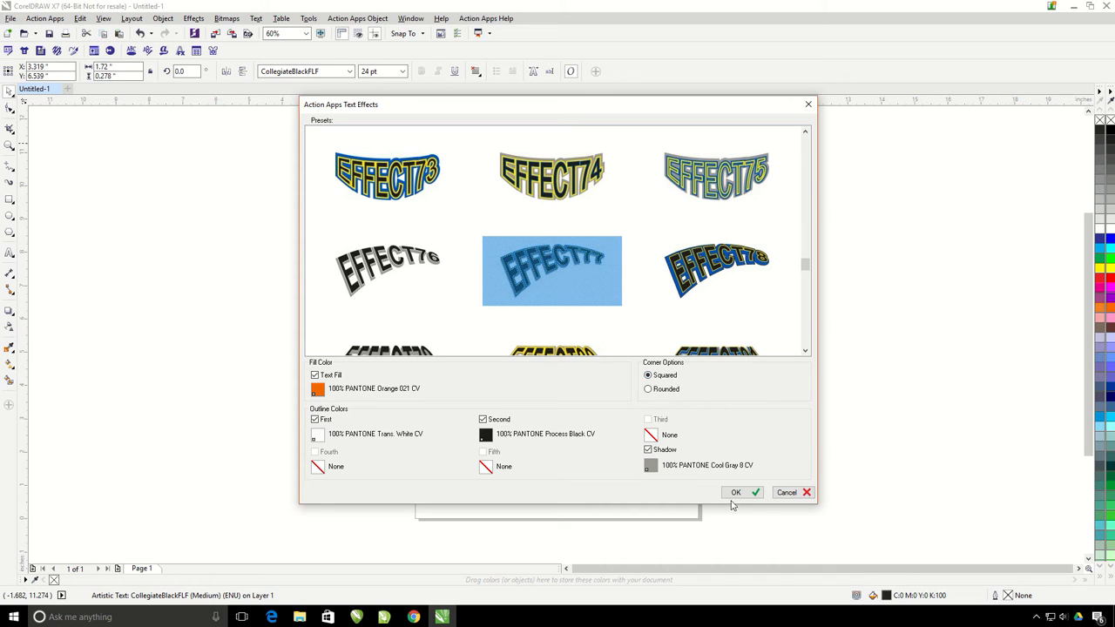
# Step: Apply the customised EFFECT77 effect to the Go Tigers! text
pyautogui.click(735, 492)
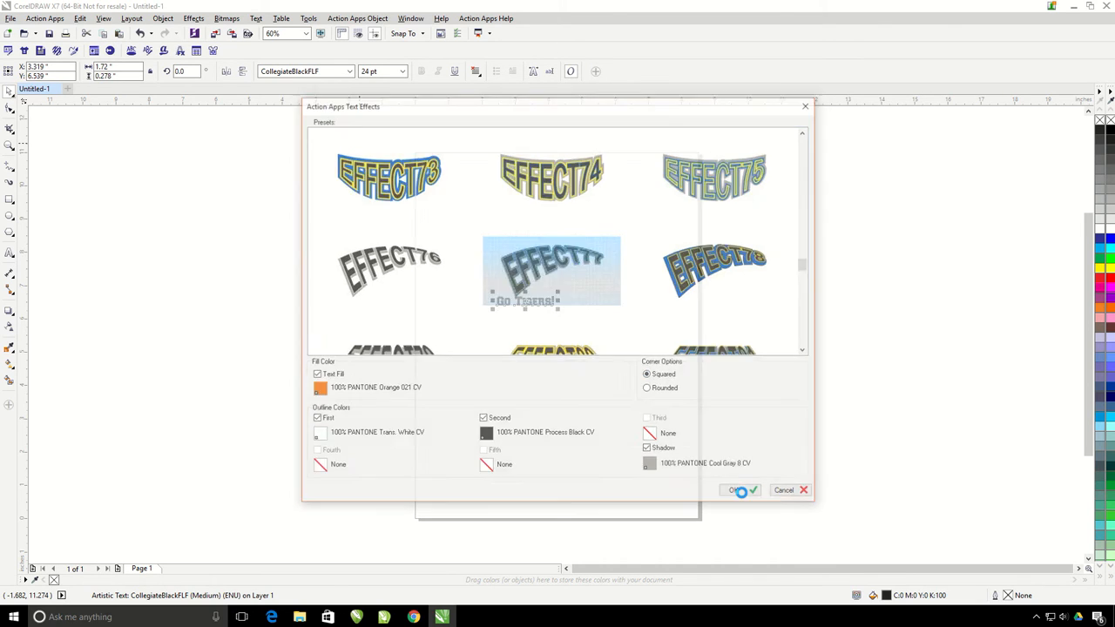
# Step: Scale the GO TIGERS! artwork up (125) so it spans the top of the page
pyautogui.click(736, 489)
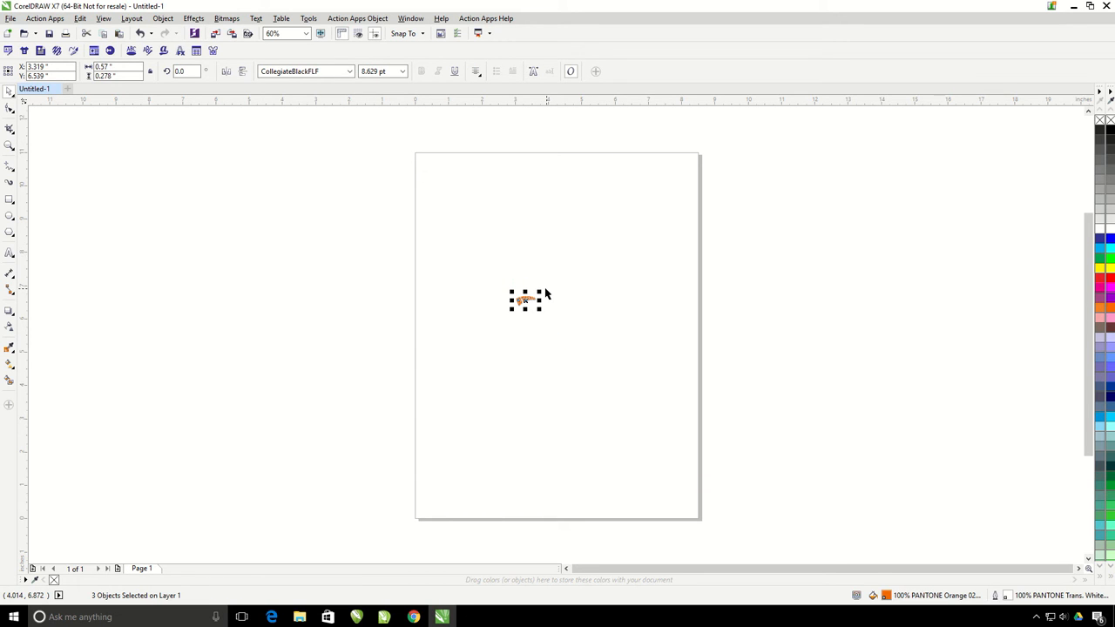
pyautogui.moveTo(540, 301); pyautogui.dragTo(706, 174)
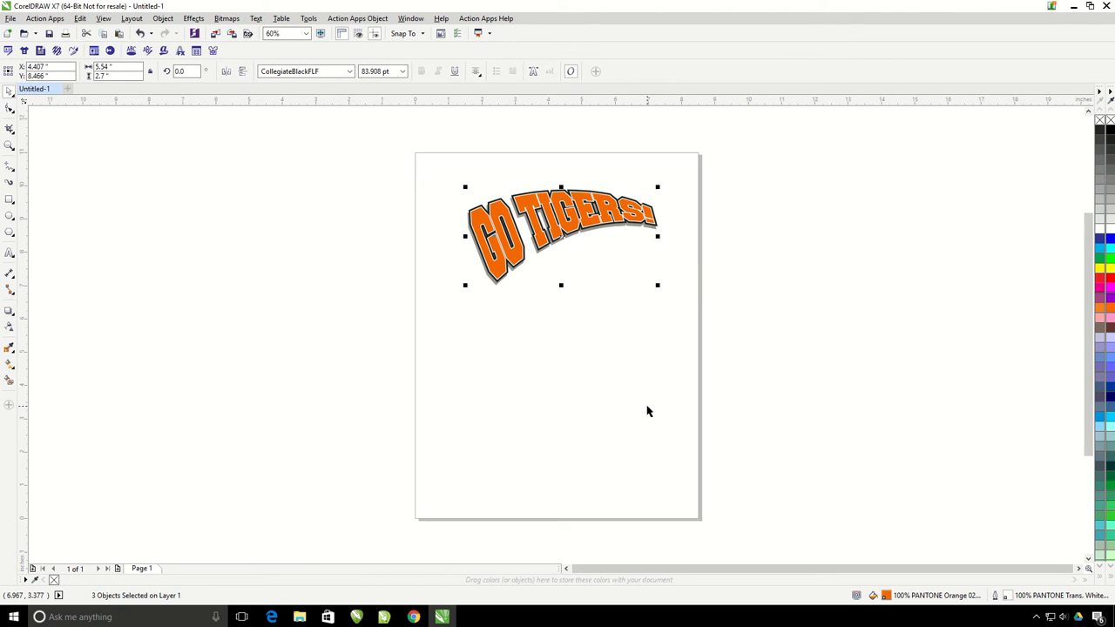
pyautogui.moveTo(652, 409)
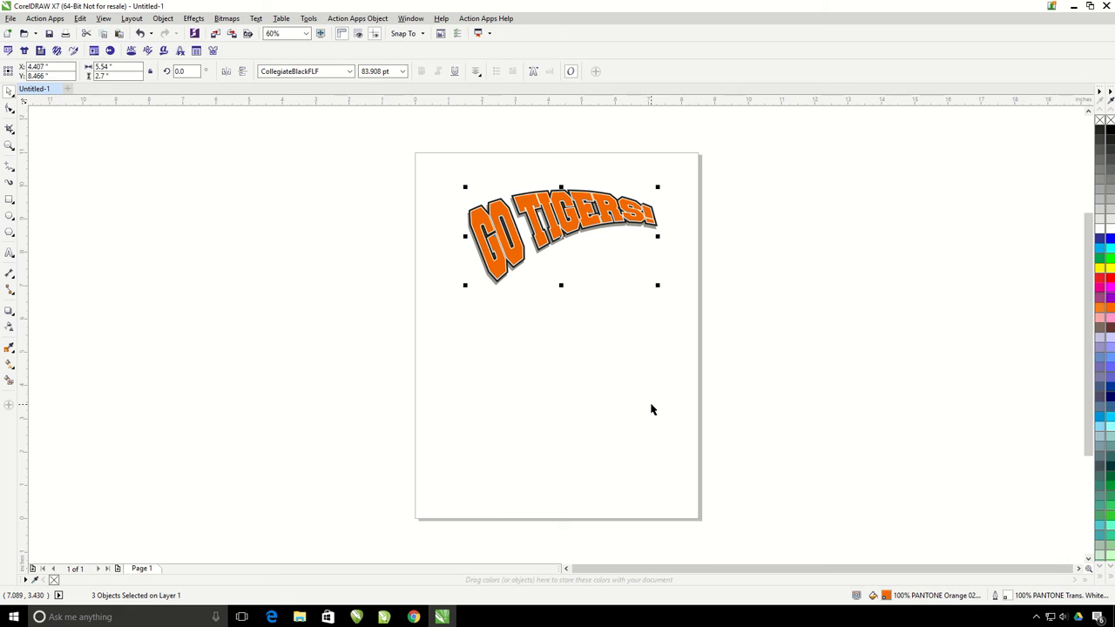
pyautogui.write('125')
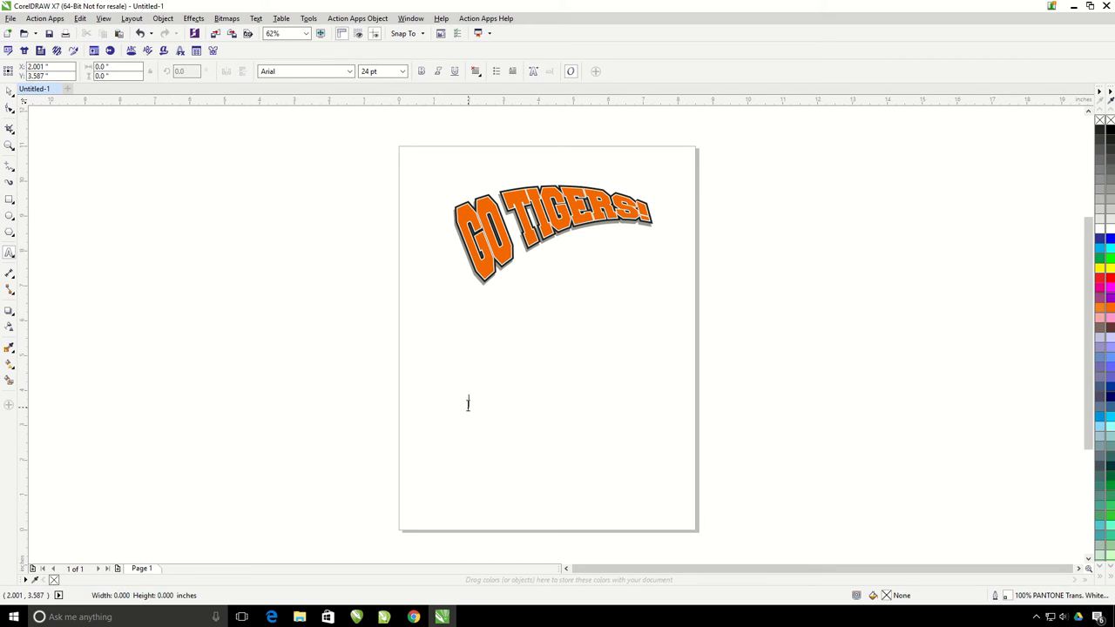
# Step: Type 'Rounded' below the artwork and set it in Brush Script Std
pyautogui.write('Rounded')
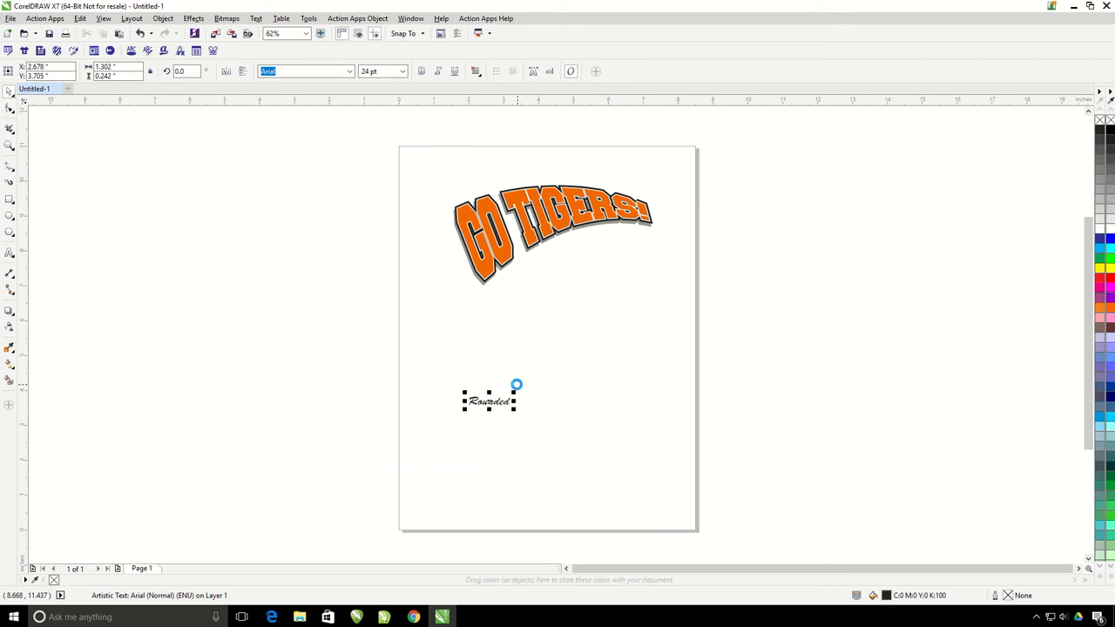
pyautogui.click(303, 71)
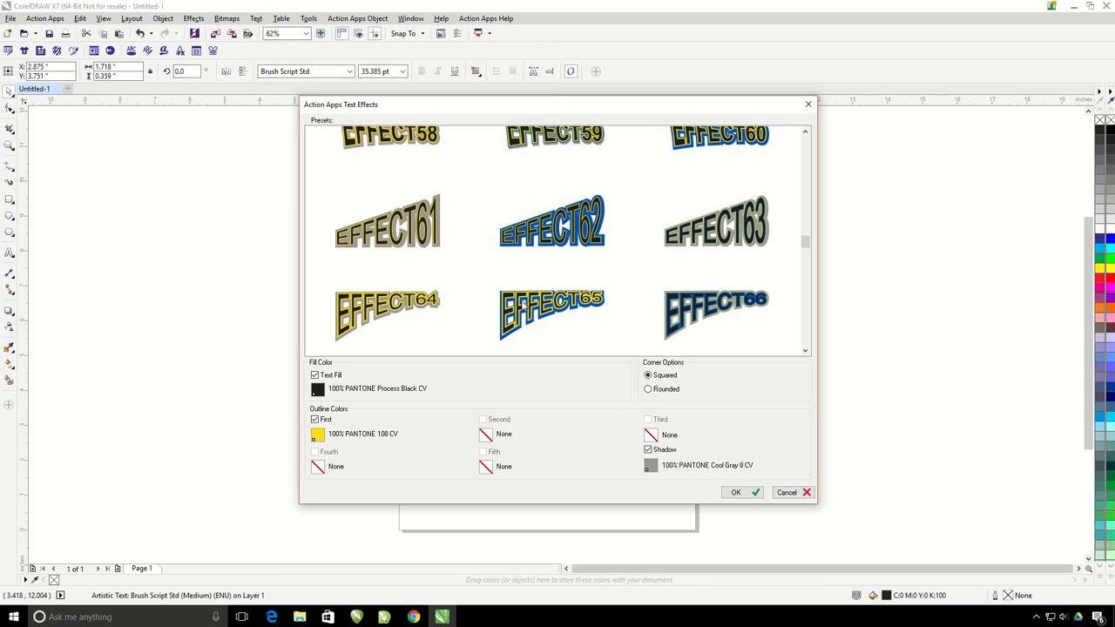
# Step: Apply EFFECT65 to Rounded with magenta fill, black outline, PANTONE 2365 CV shadow, rounded corners
pyautogui.click(552, 315)
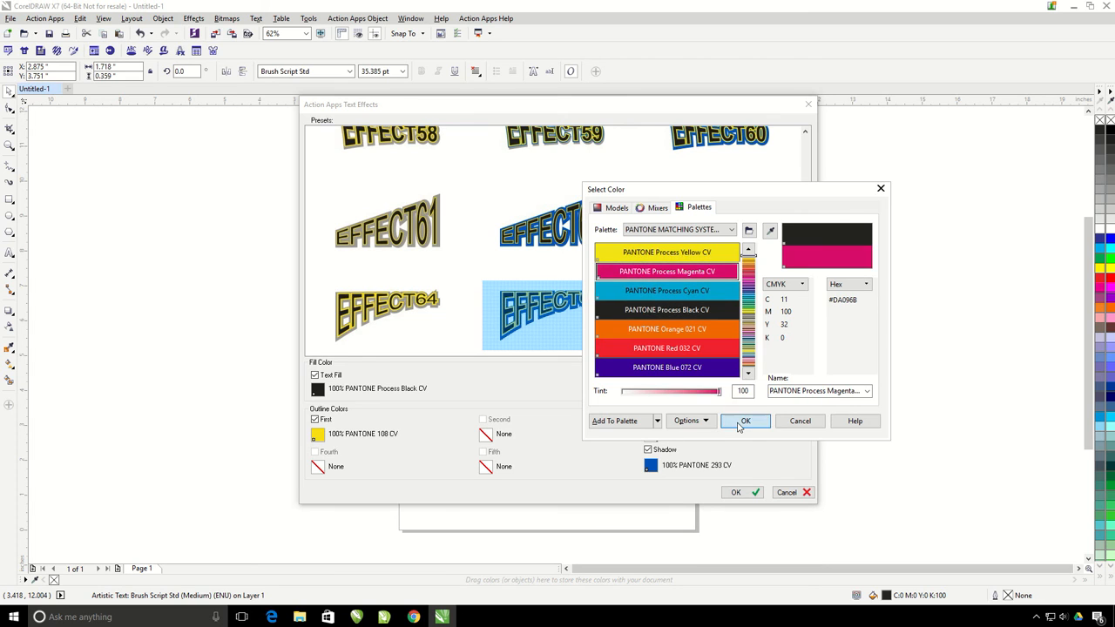
pyautogui.click(745, 421)
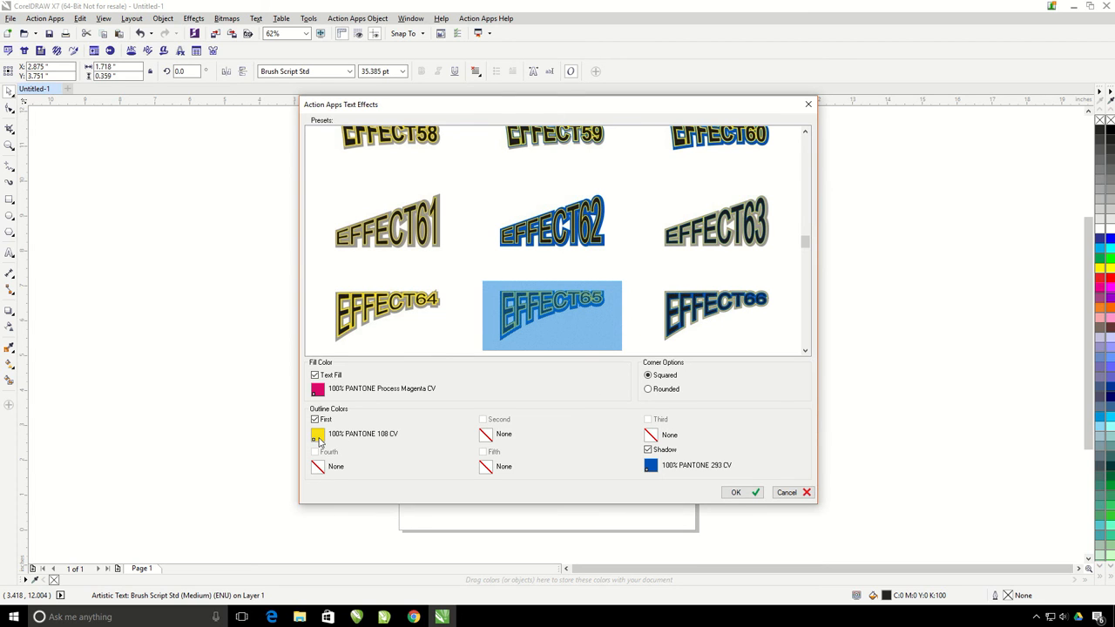
pyautogui.click(317, 434)
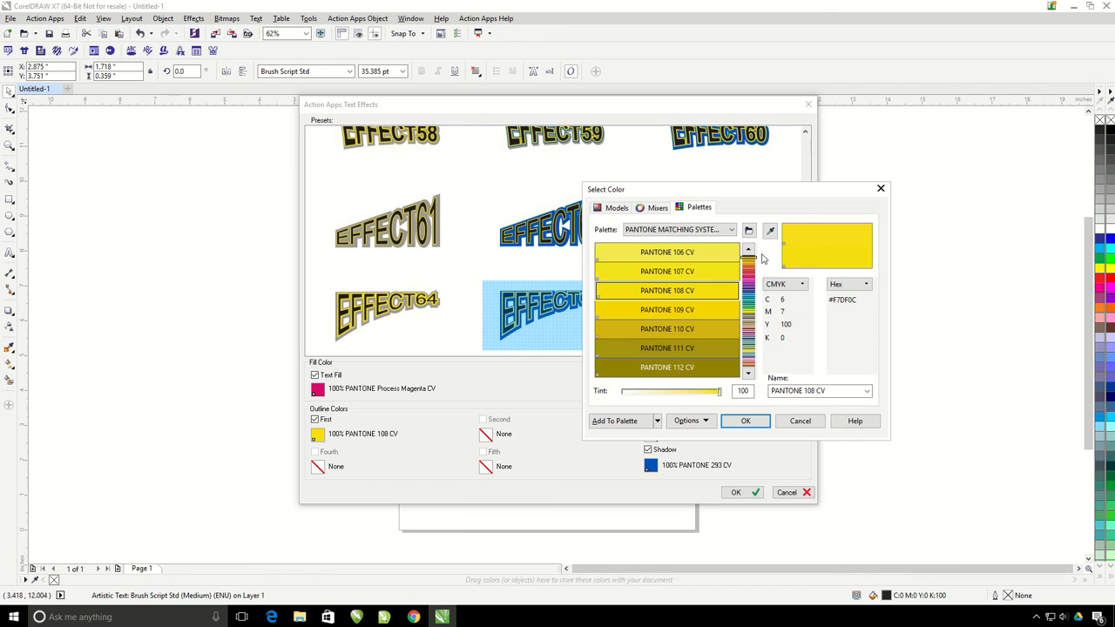
pyautogui.scroll(-3)
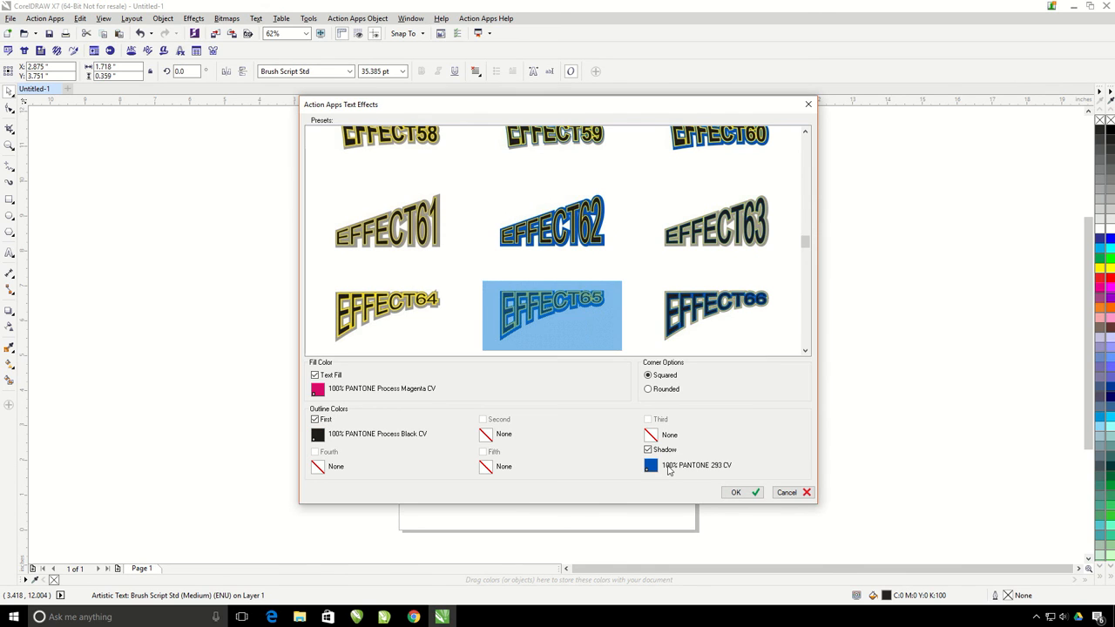
pyautogui.click(650, 465)
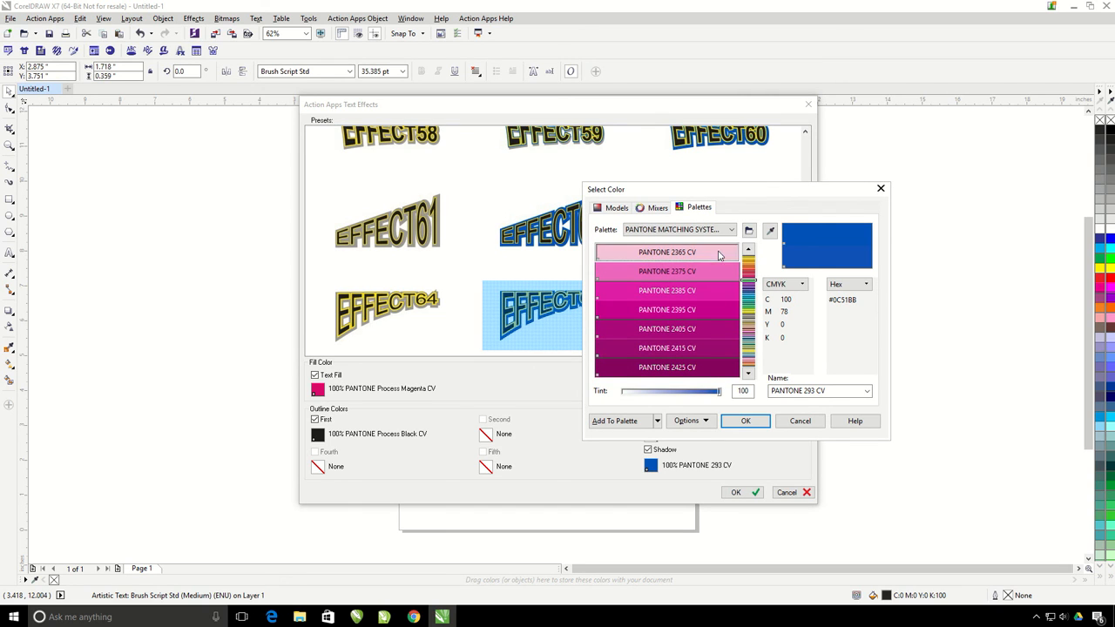
pyautogui.click(745, 421)
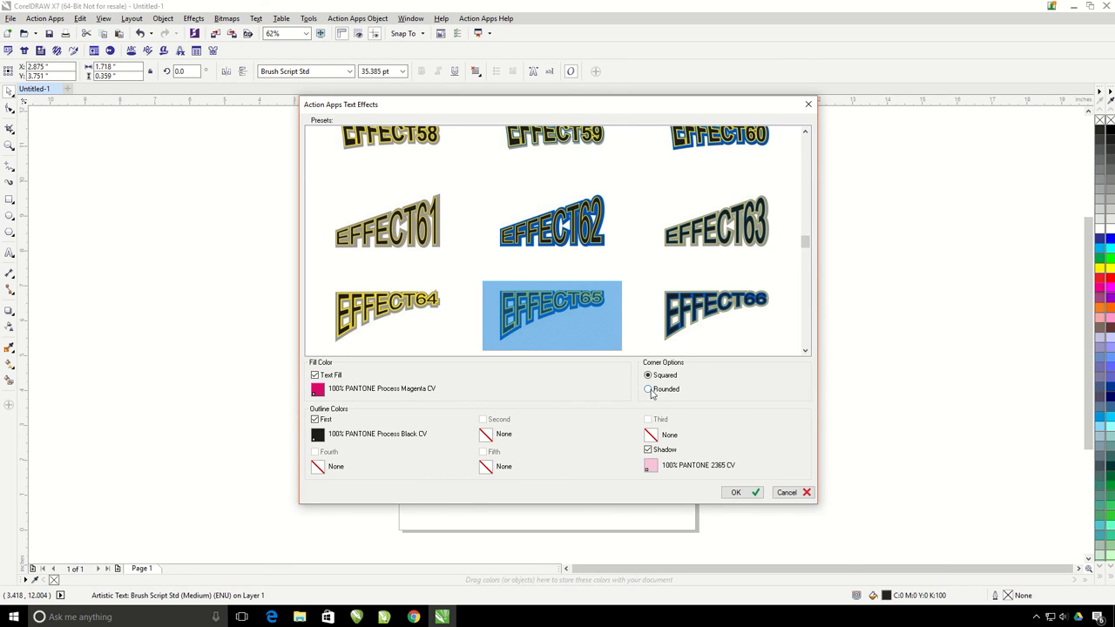
pyautogui.click(648, 389)
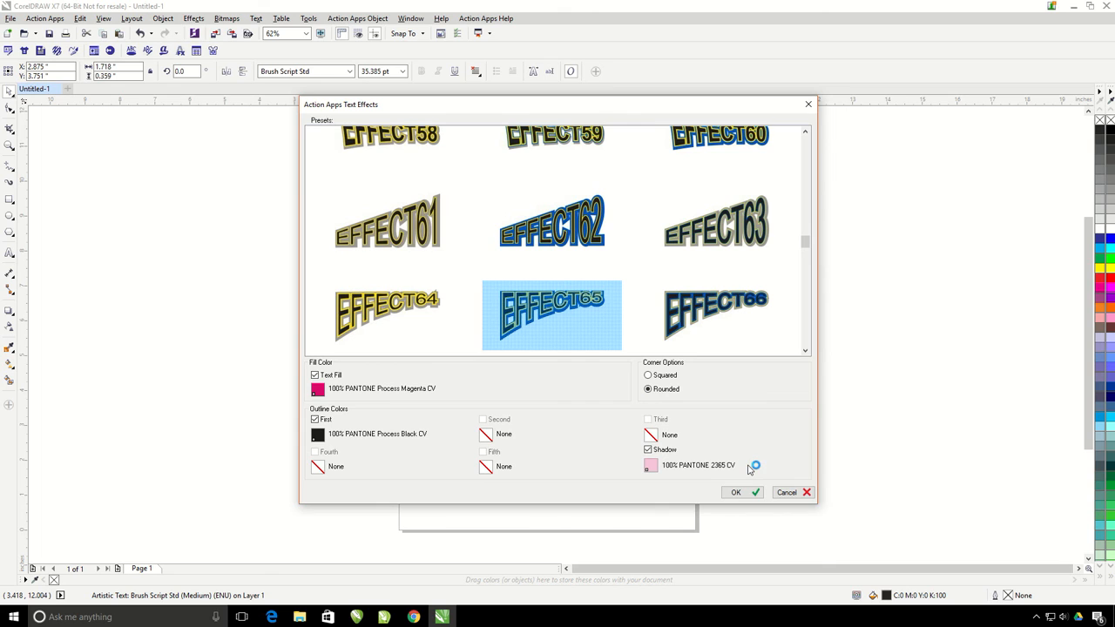
pyautogui.click(736, 492)
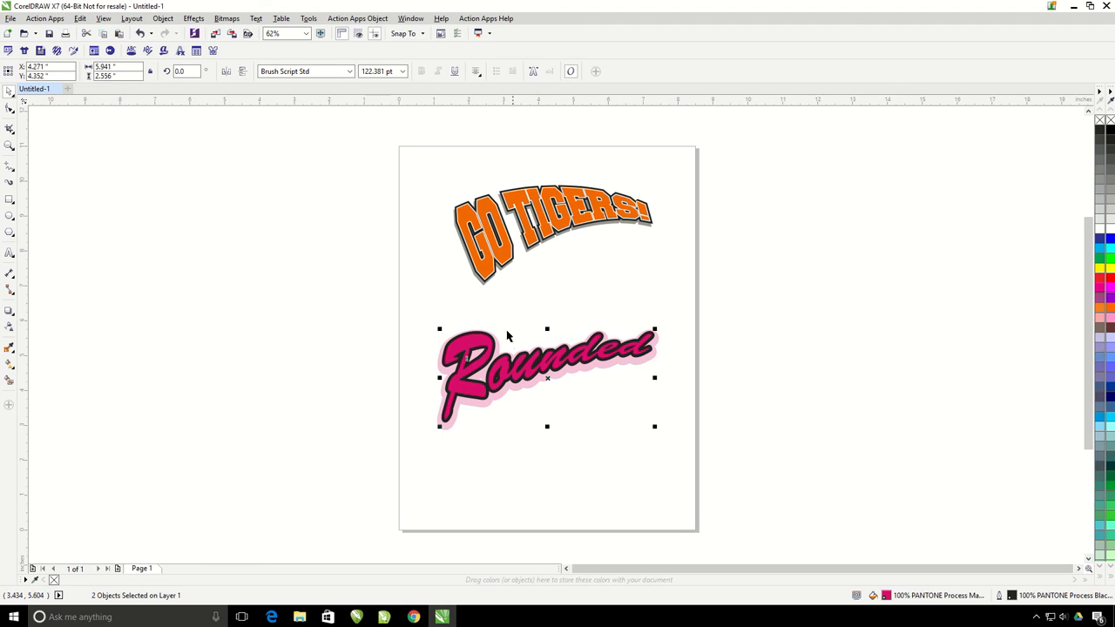
pyautogui.moveTo(732, 361)
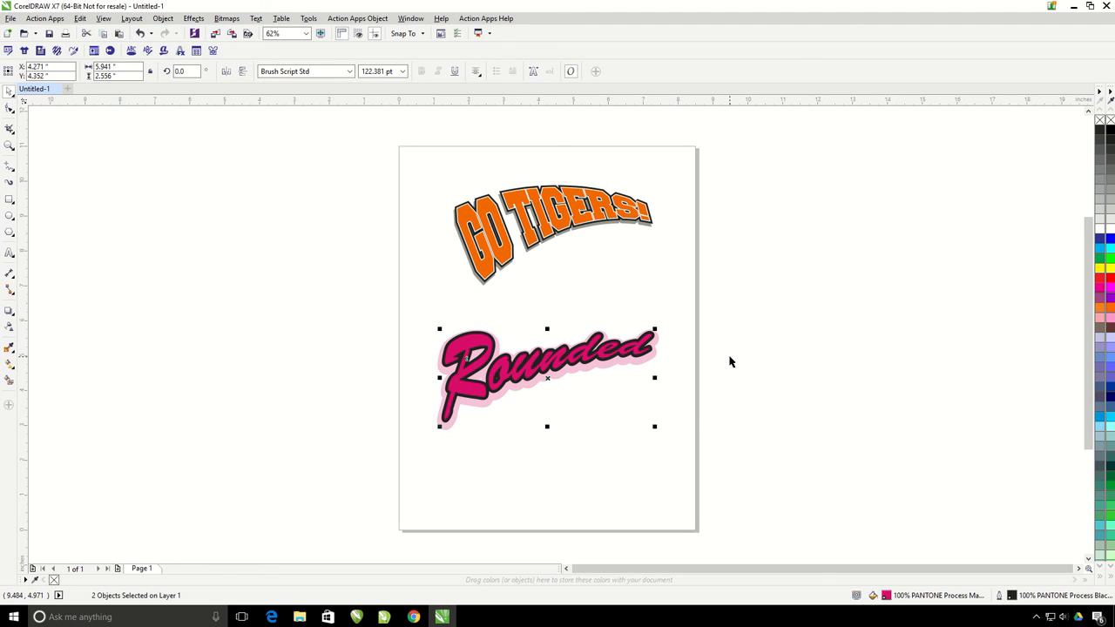